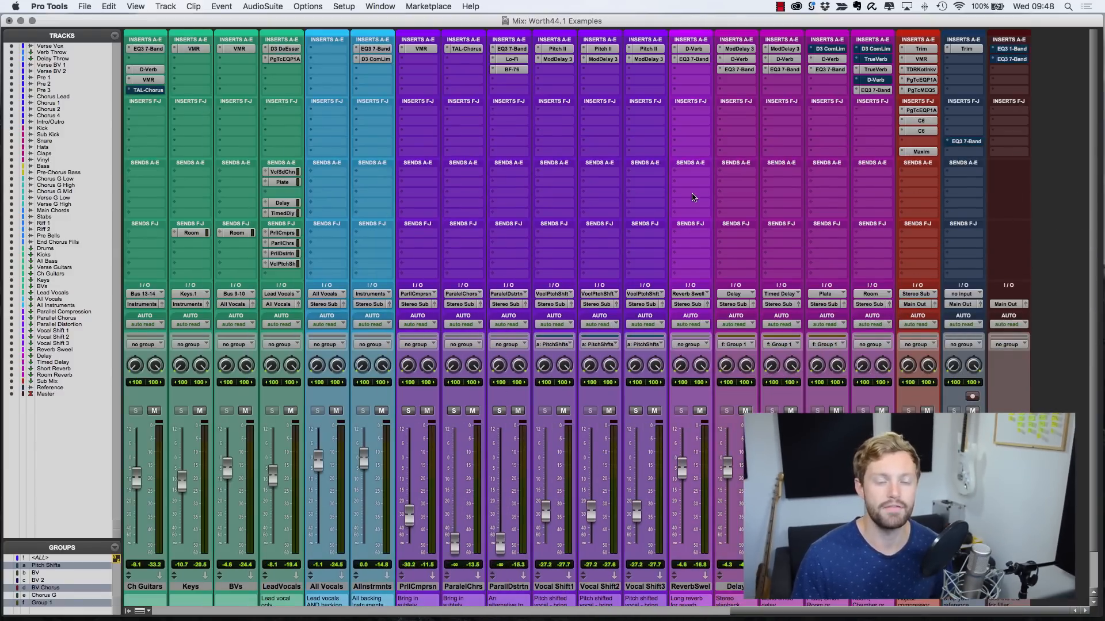
{"action": "mouse_move", "coordinate": [701, 196]}
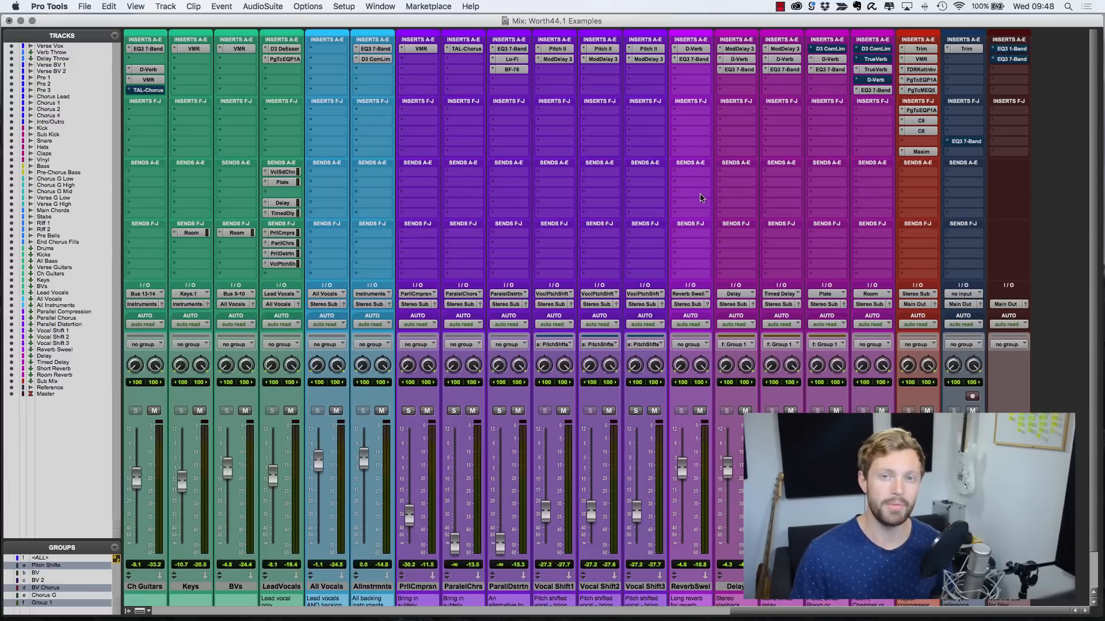
{"action": "mouse_move", "coordinate": [936, 146]}
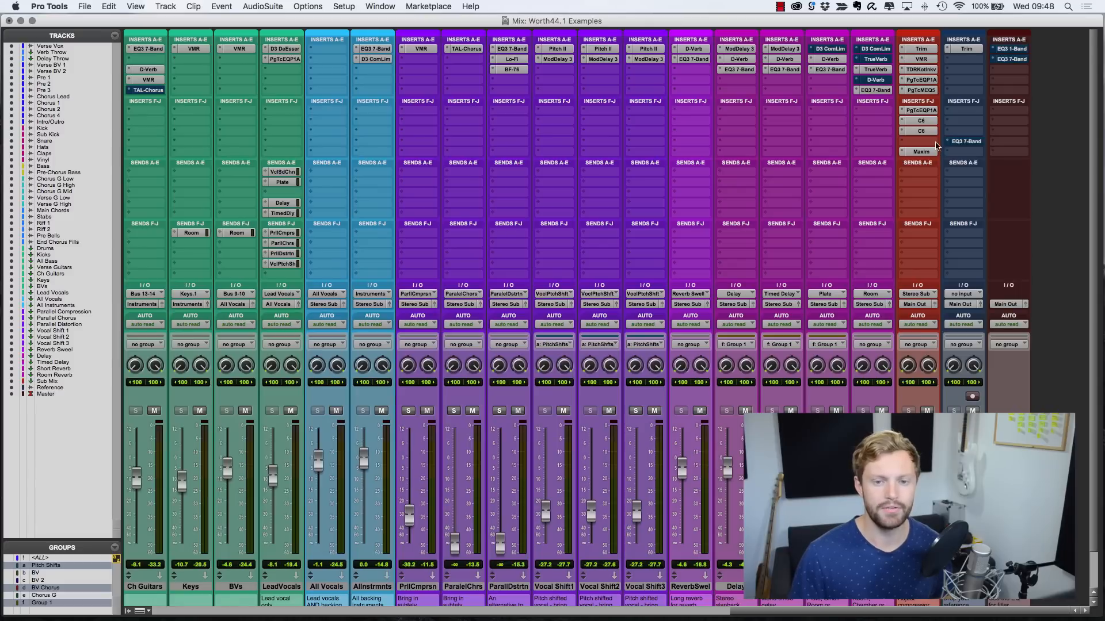
- Insert the EQ3 7-Band plug-in on an empty Sub Mix insert slot
{"action": "left_click", "coordinate": [966, 145]}
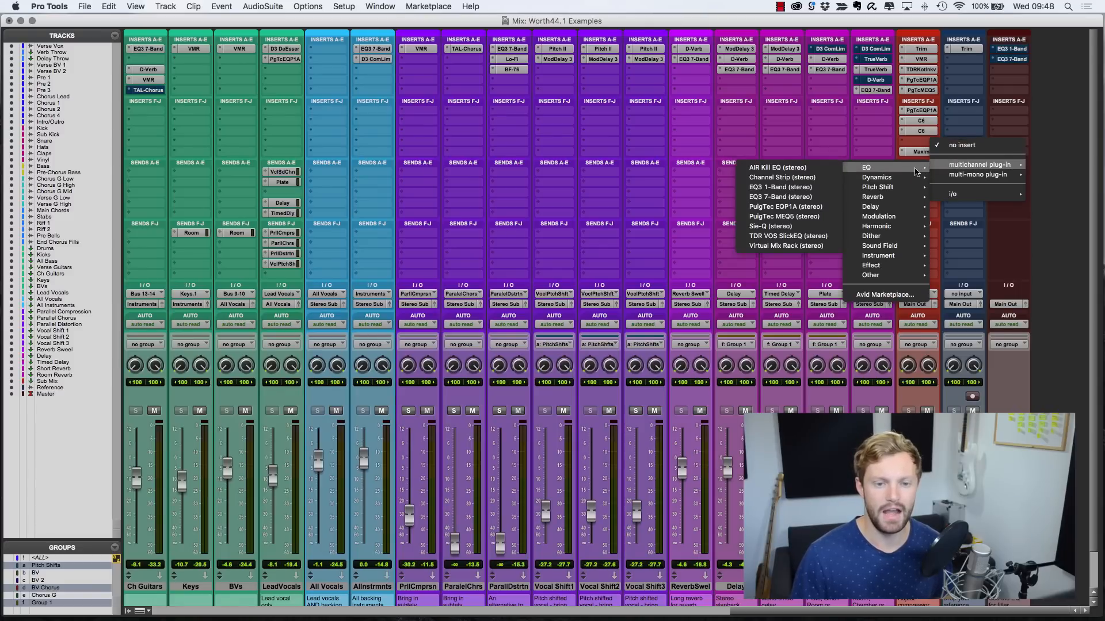
{"action": "left_click", "coordinate": [779, 196]}
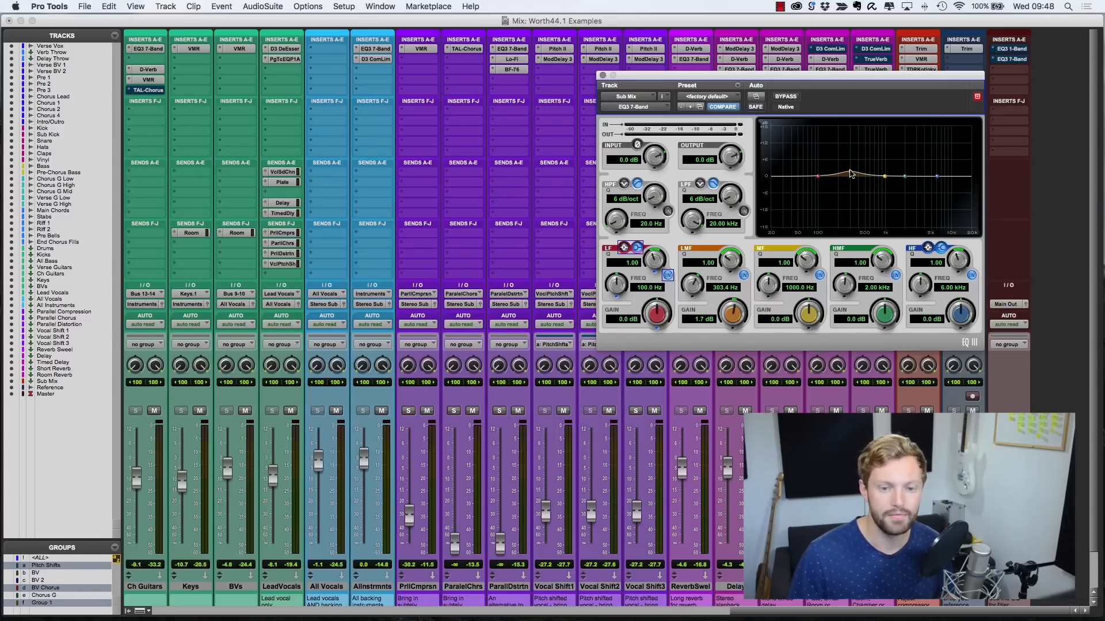
- Boost the low-mid band about 5.2 dB near 300 Hz with a wide Q, then bypass the EQ
{"action": "left_click_drag", "start_coordinate": [731, 315], "coordinate": [731, 309]}
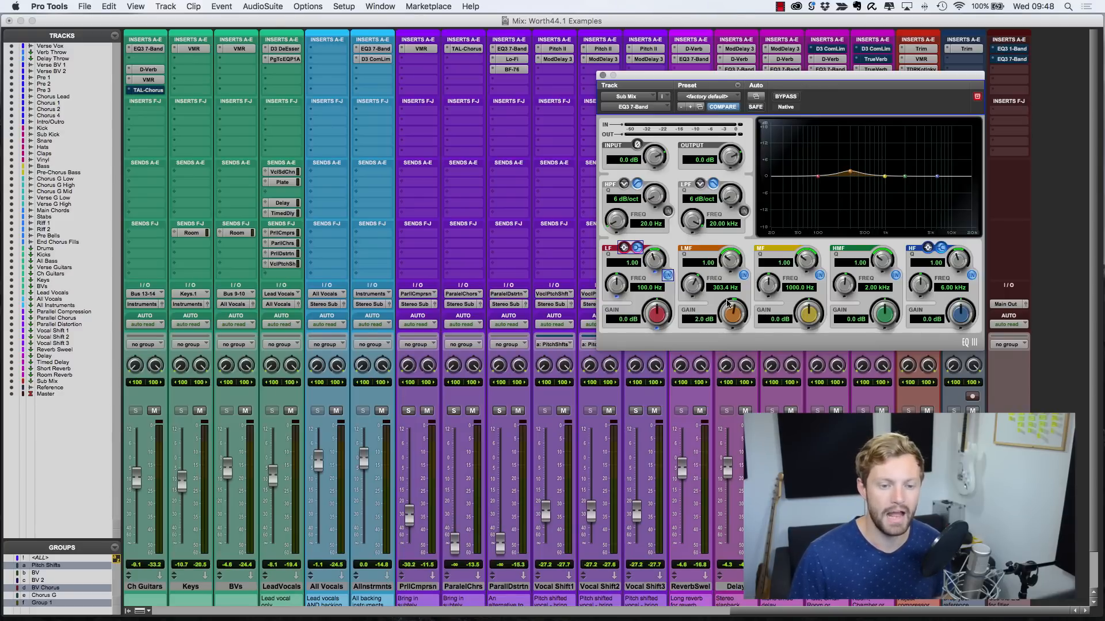
{"action": "left_click_drag", "start_coordinate": [711, 263], "coordinate": [711, 278]}
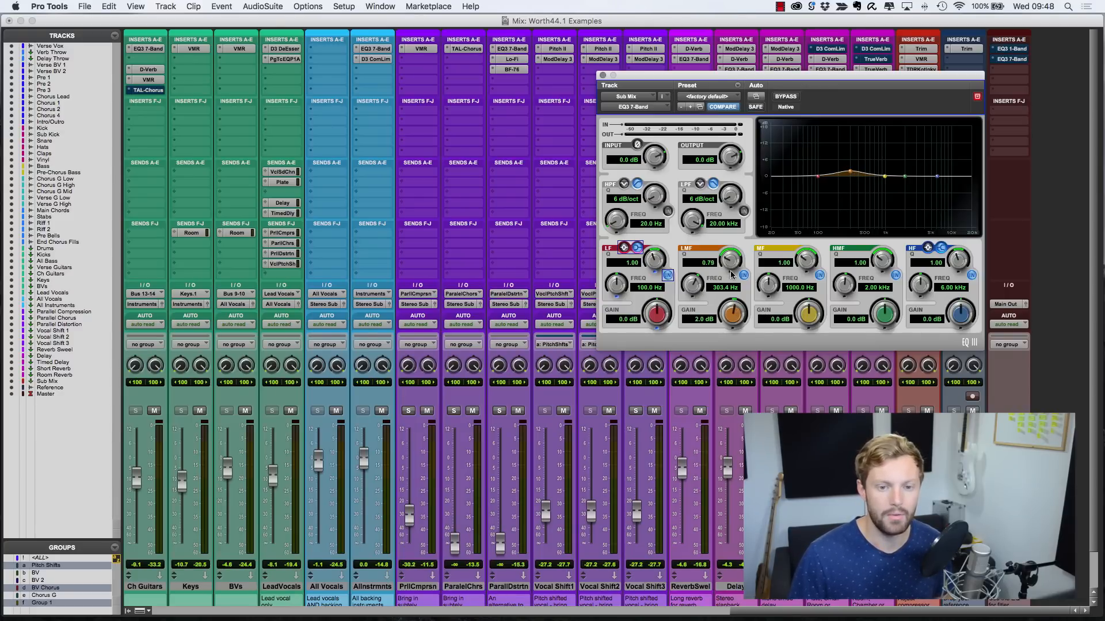
{"action": "left_click_drag", "start_coordinate": [732, 319], "coordinate": [733, 306]}
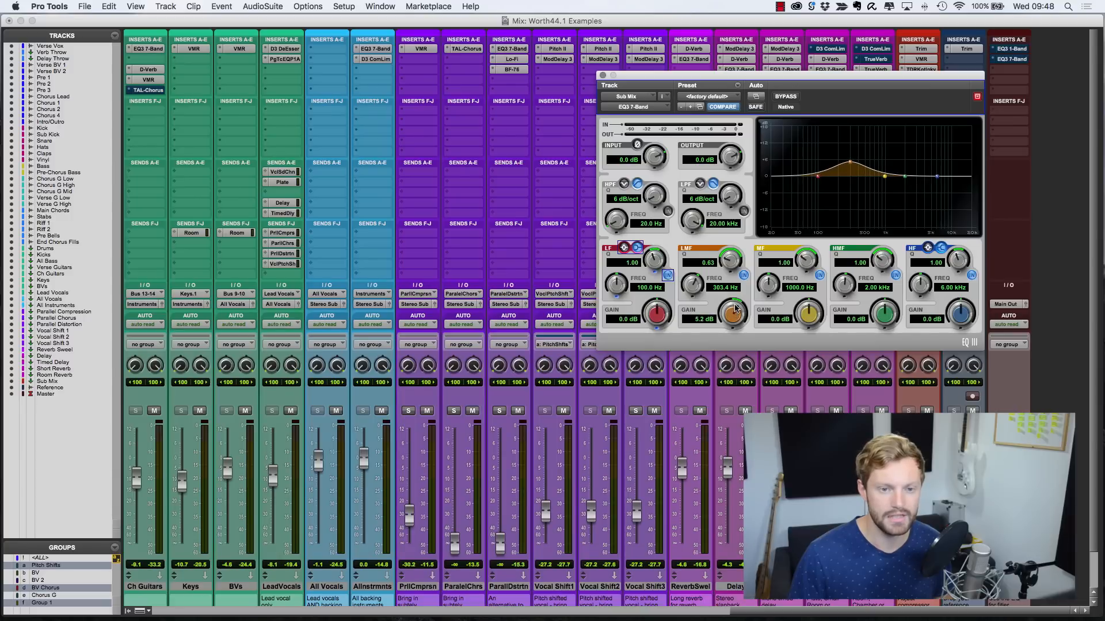
{"action": "left_click", "coordinate": [785, 97]}
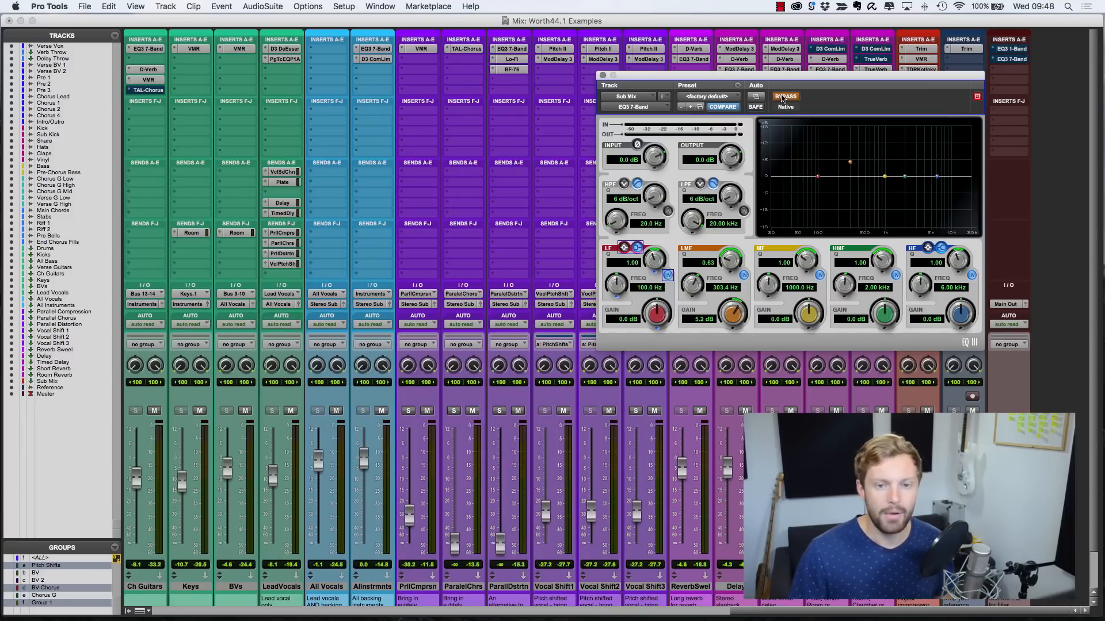
- Toggle the Sub Mix EQ bypass on and off to compare the low-mid boost
{"action": "left_click", "coordinate": [784, 97]}
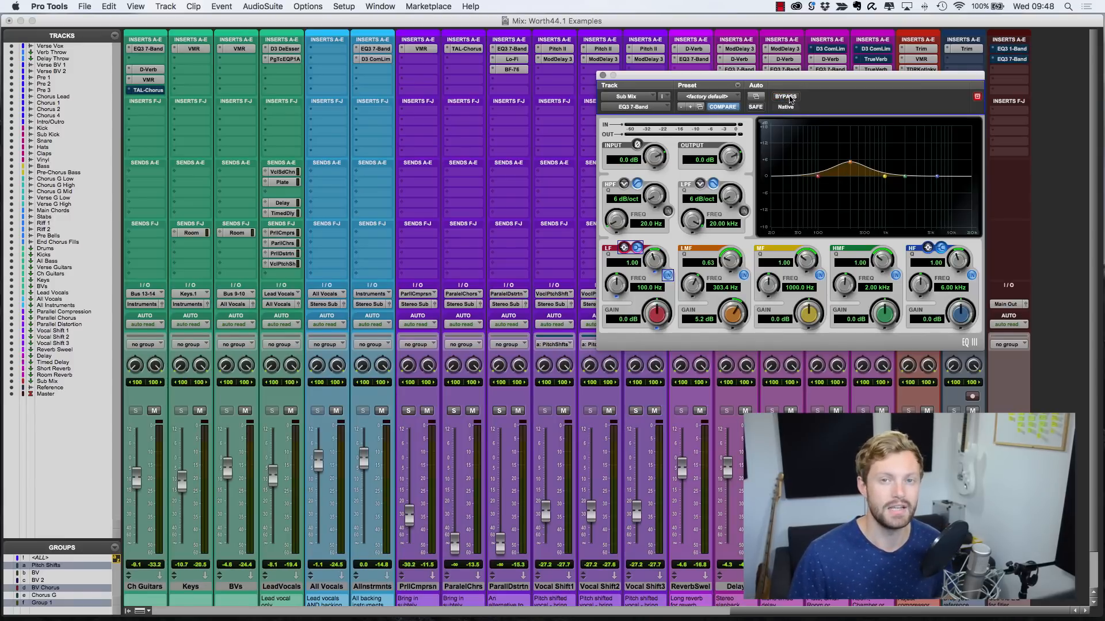
{"action": "mouse_move", "coordinate": [785, 97]}
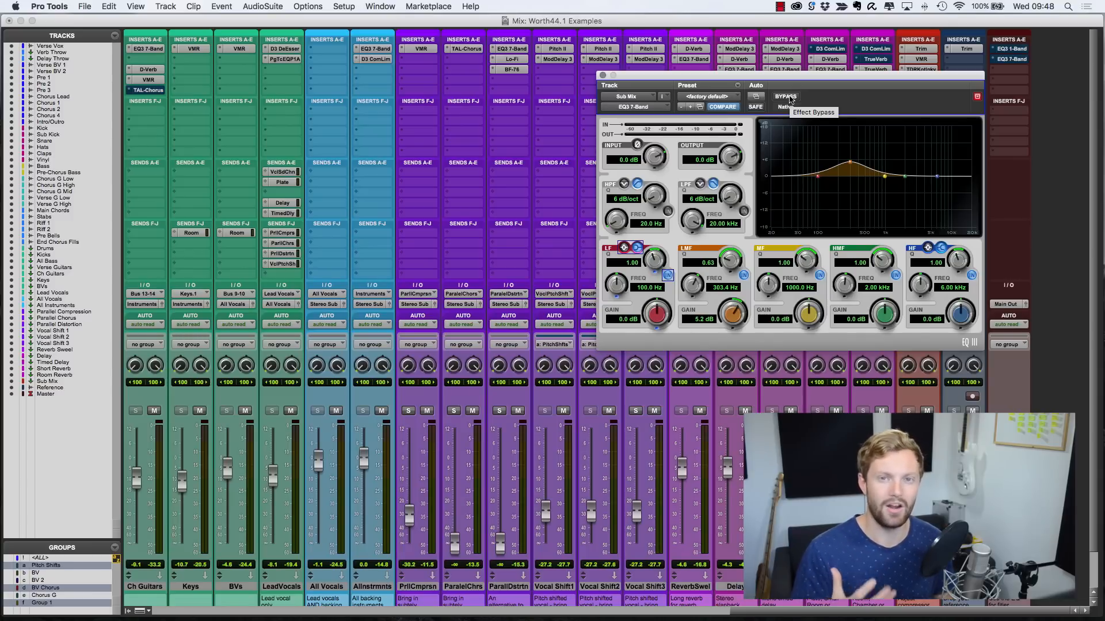
{"action": "left_click", "coordinate": [784, 97]}
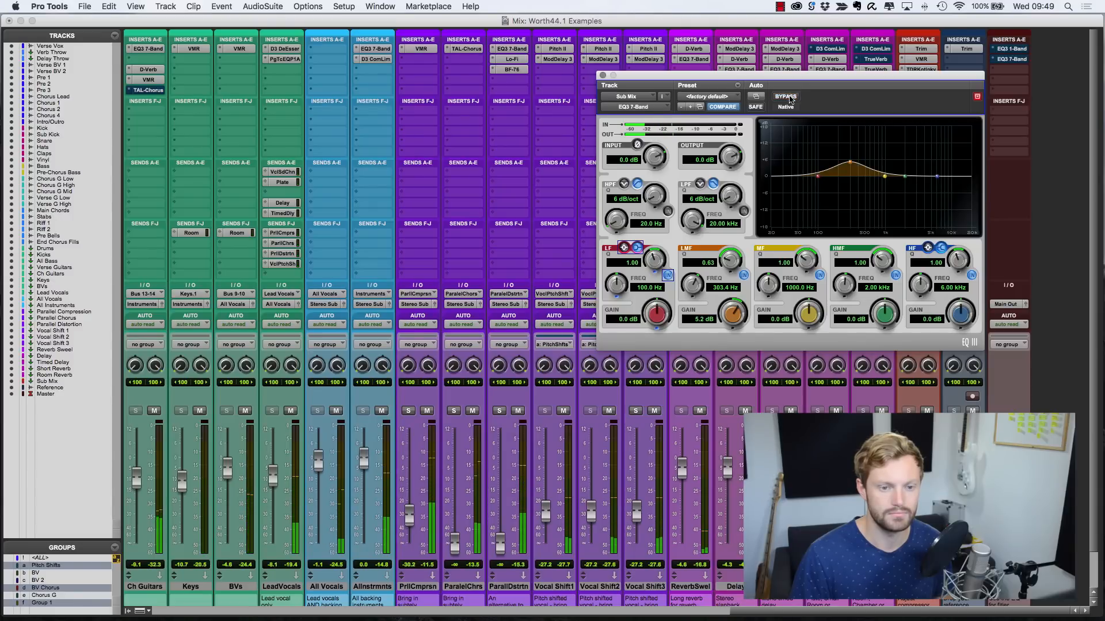
{"action": "left_click", "coordinate": [785, 97]}
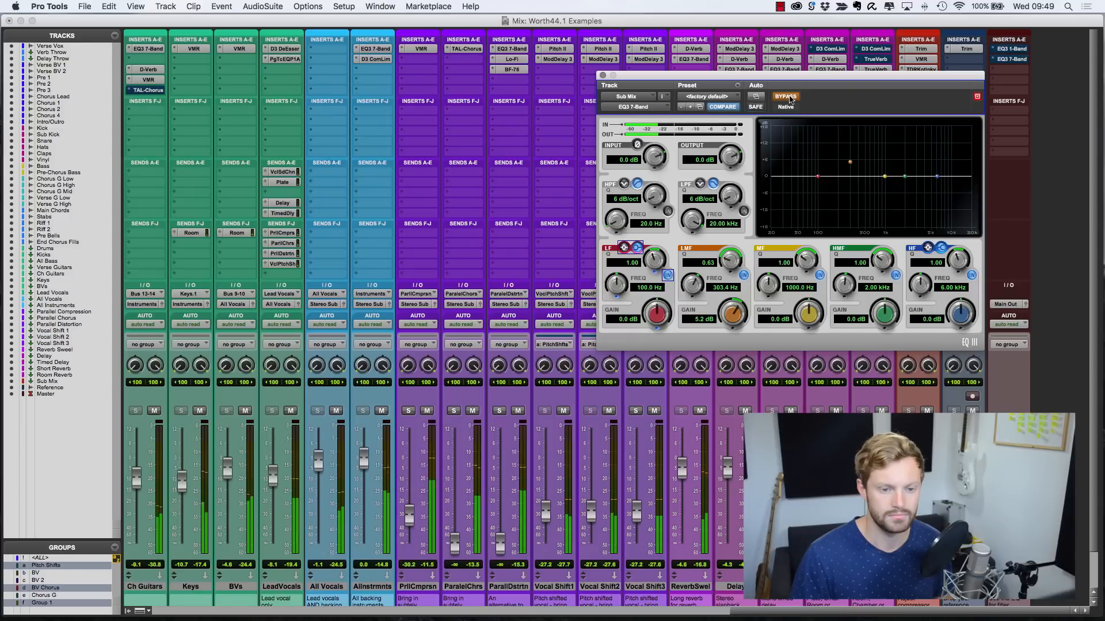
{"action": "left_click", "coordinate": [785, 97]}
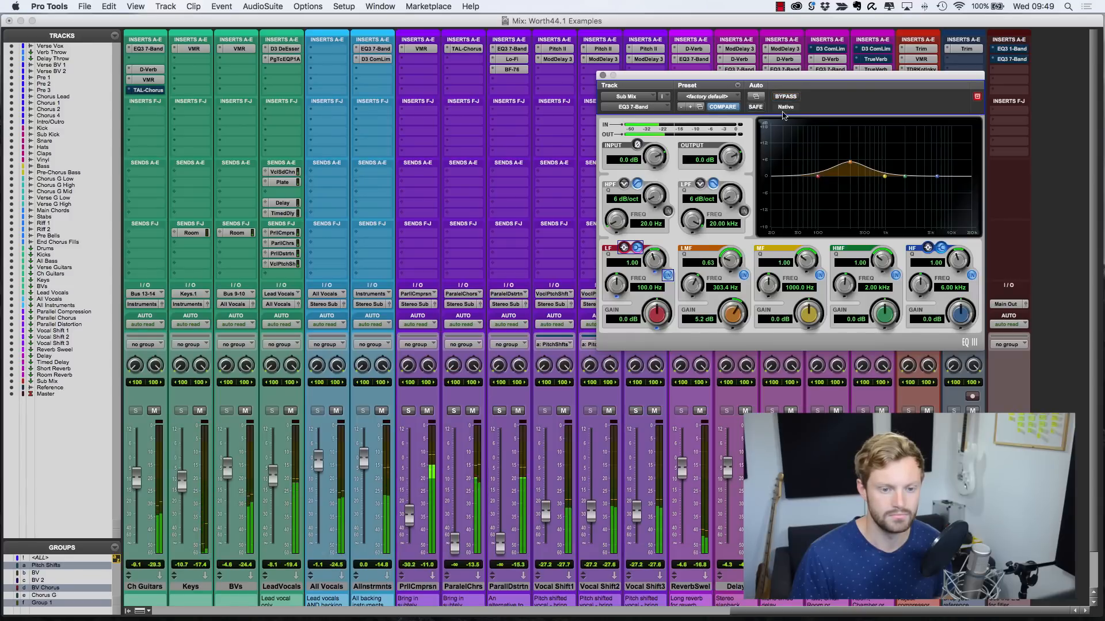
- Narrow the low-mid band to Q about 2 and boost it to 9 dB, comparing with bypass again
{"action": "left_click_drag", "start_coordinate": [733, 313], "coordinate": [737, 309]}
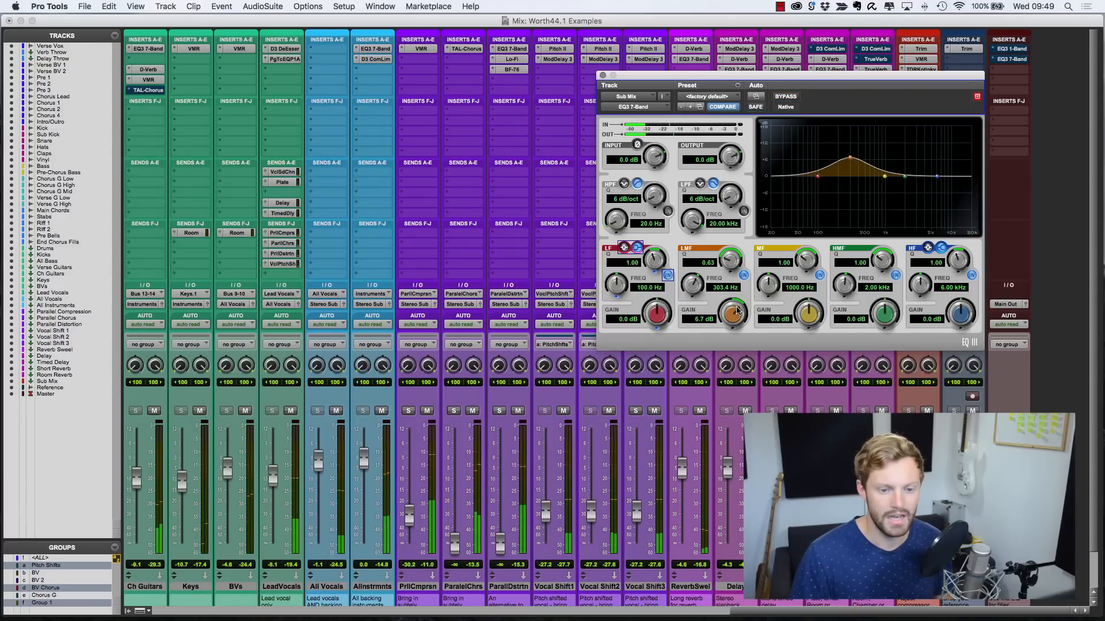
{"action": "left_click_drag", "start_coordinate": [733, 315], "coordinate": [740, 304]}
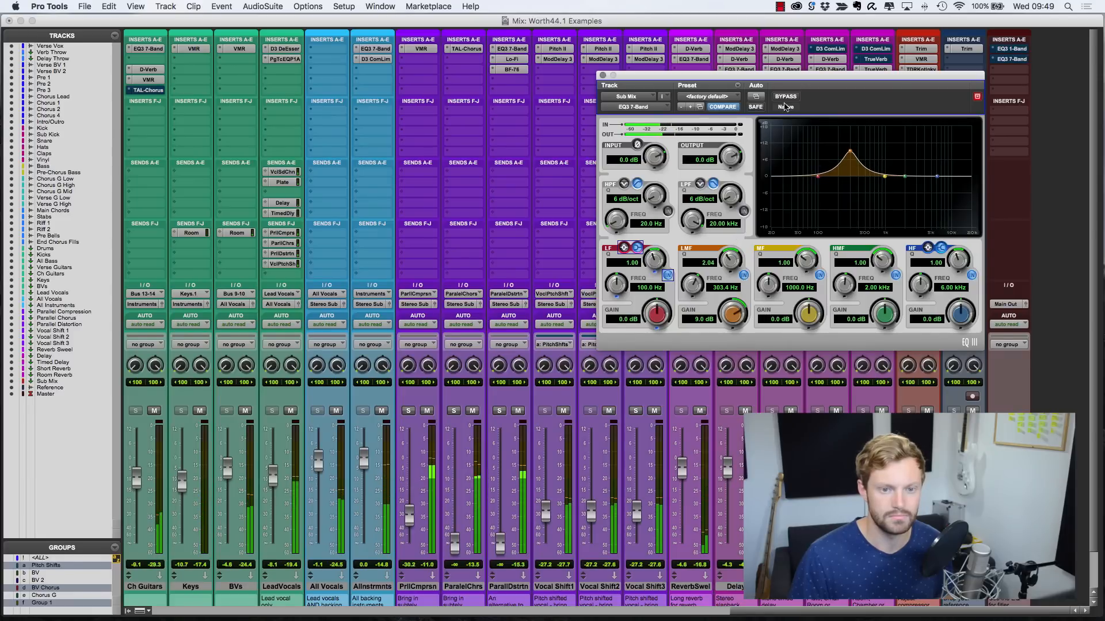
{"action": "left_click", "coordinate": [784, 96]}
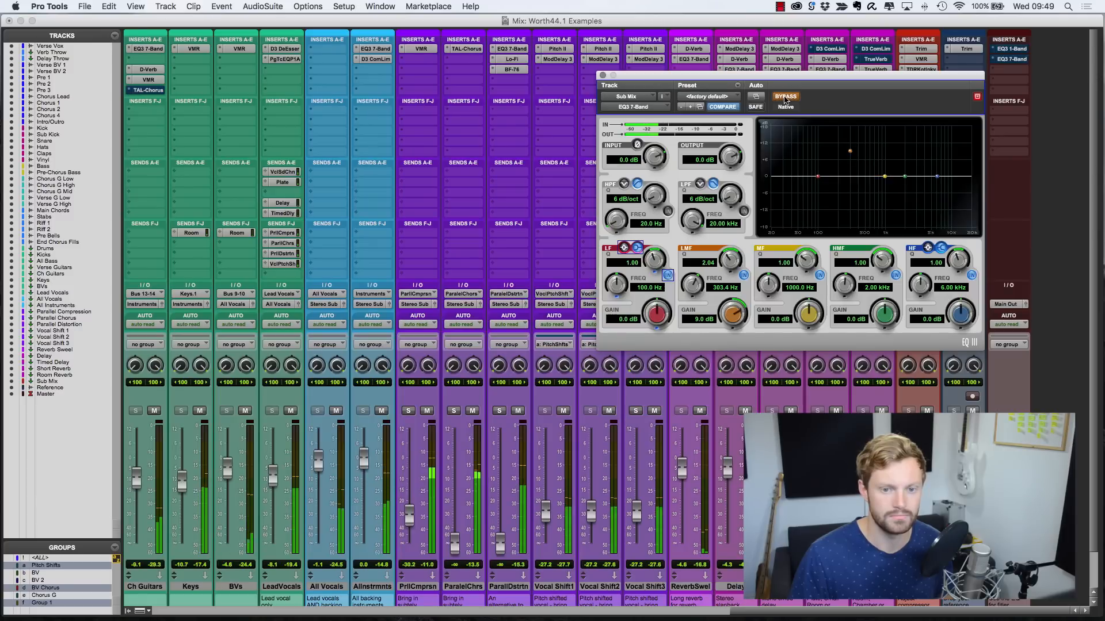
{"action": "left_click", "coordinate": [785, 97]}
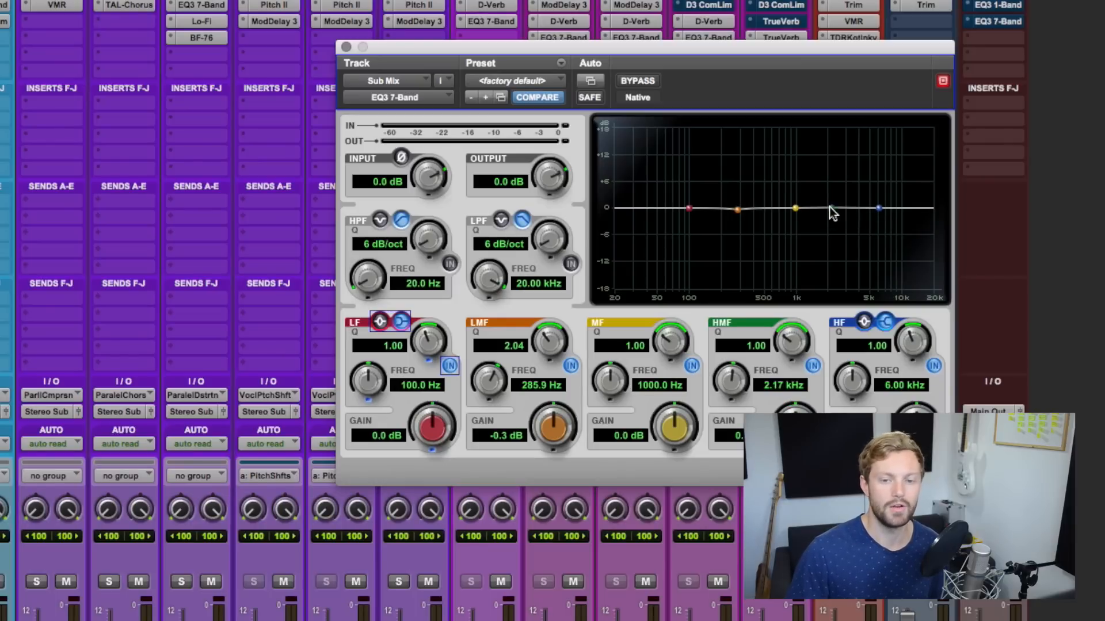
{"action": "mouse_move", "coordinate": [771, 212]}
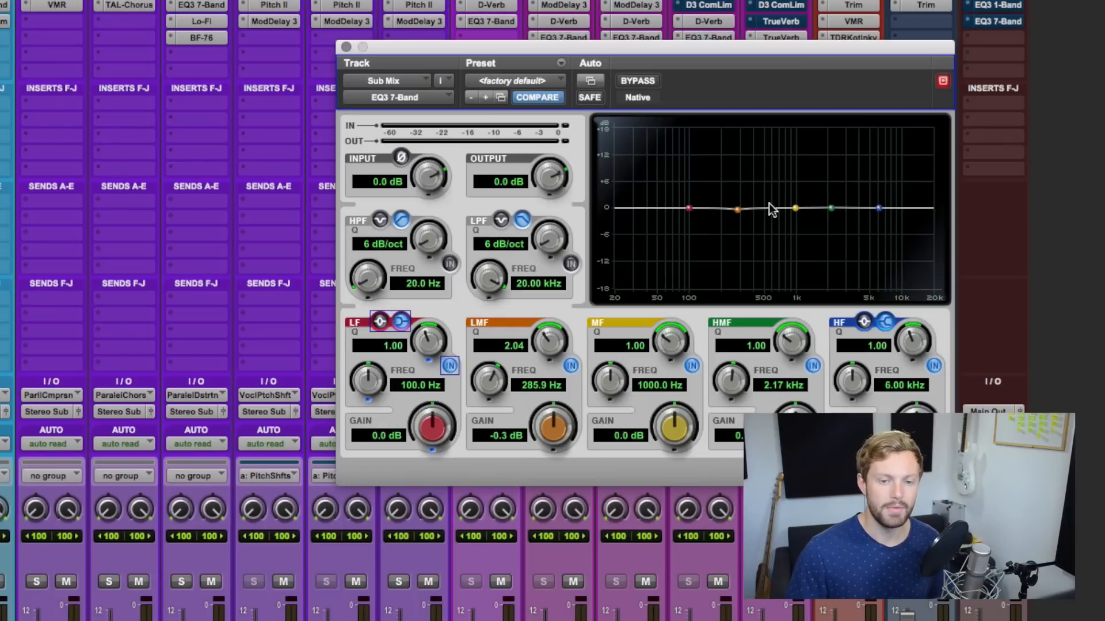
- Boost the LMF node to +6.7 dB at Q 3.10 and sweep it down toward 106 Hz
{"action": "left_click_drag", "start_coordinate": [737, 209], "coordinate": [739, 192]}
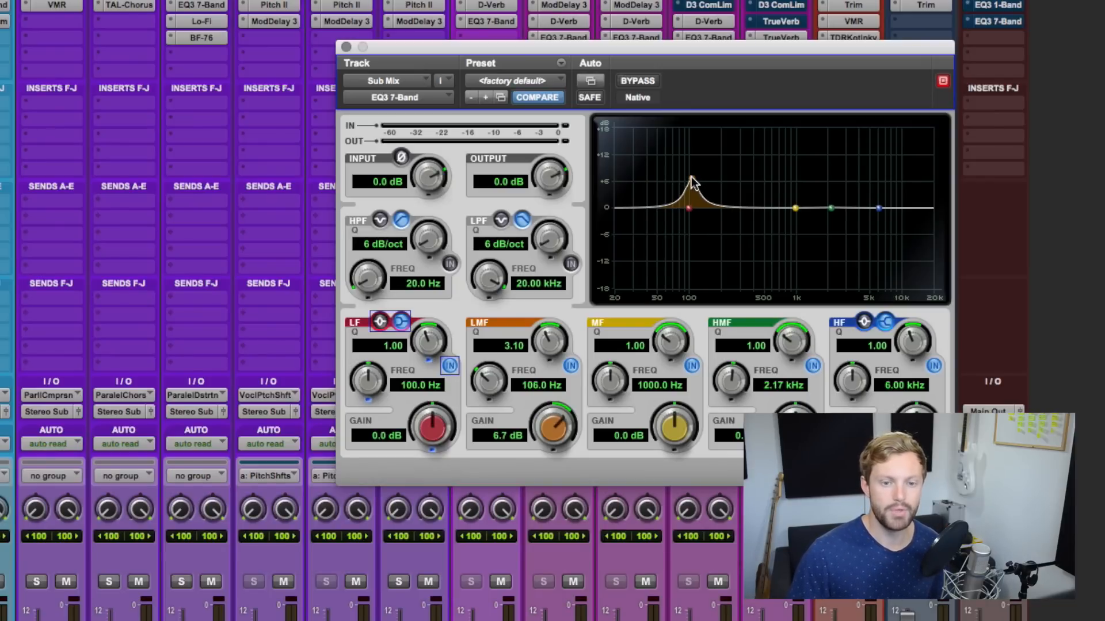
{"action": "left_click_drag", "start_coordinate": [692, 182], "coordinate": [696, 210]}
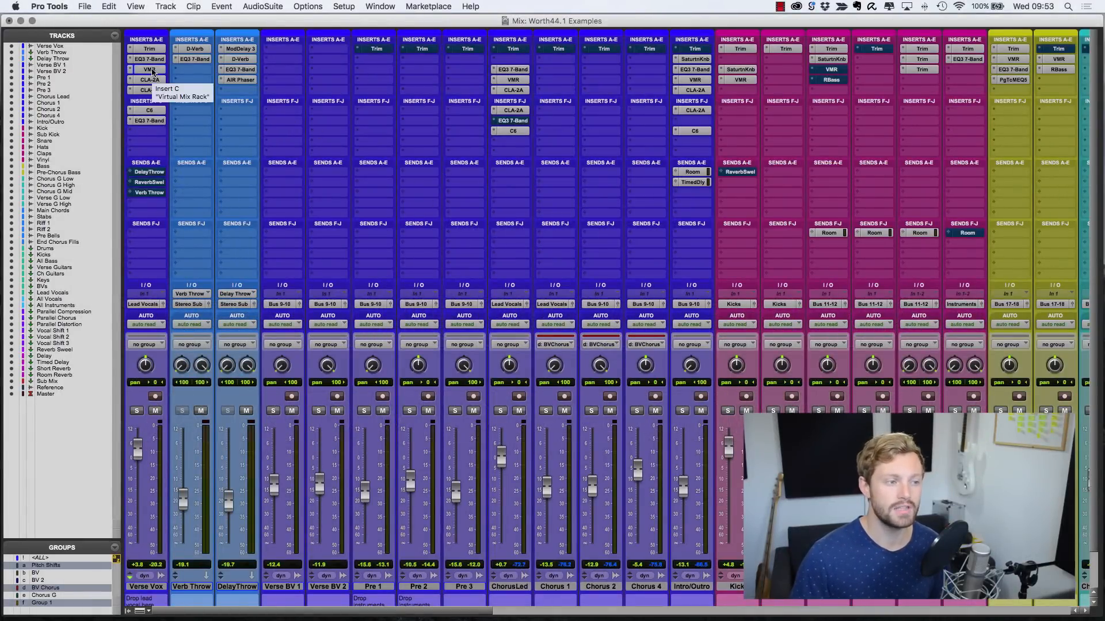
- Insert the Virtual Mix Rack on the Verse Vox channel with FG-401, FG-S and FG-N modules
{"action": "left_click", "coordinate": [149, 69]}
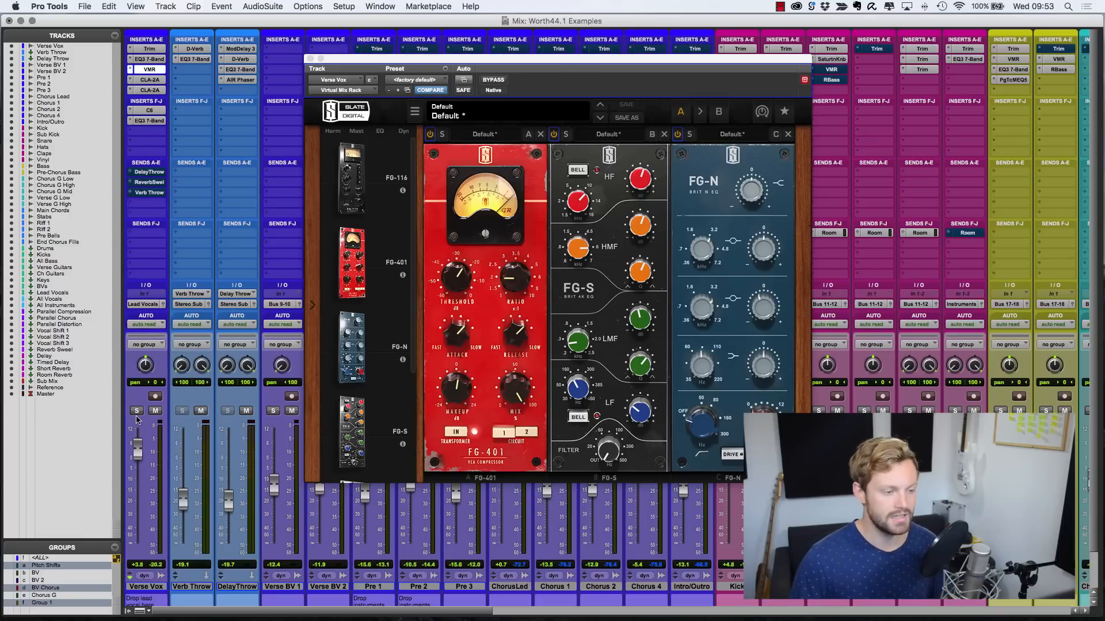
- Solo Verse Vox and swing the FG-S low-mid gain from about -5.5 dB to a slight boost
{"action": "left_click", "coordinate": [137, 411]}
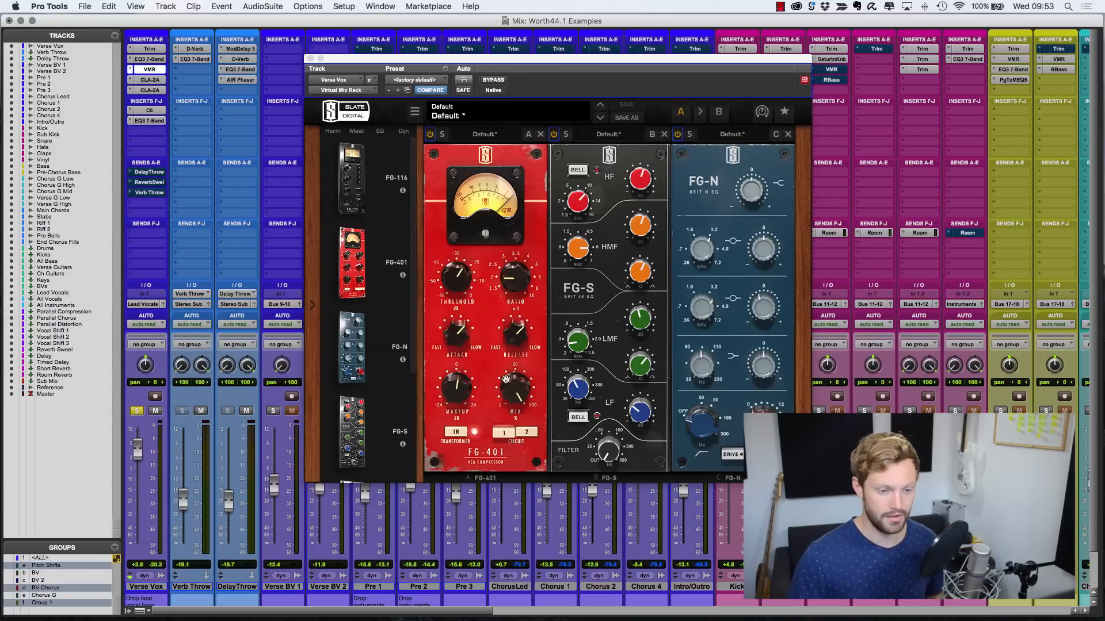
{"action": "left_click_drag", "start_coordinate": [638, 317], "coordinate": [638, 313]}
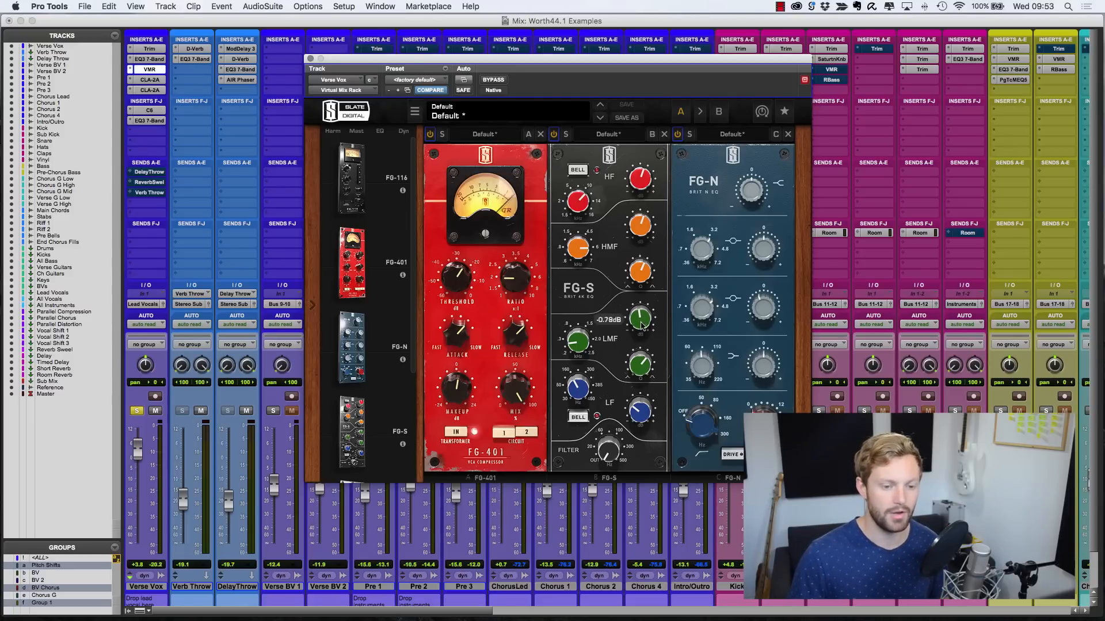
{"action": "left_click_drag", "start_coordinate": [639, 319], "coordinate": [639, 331]}
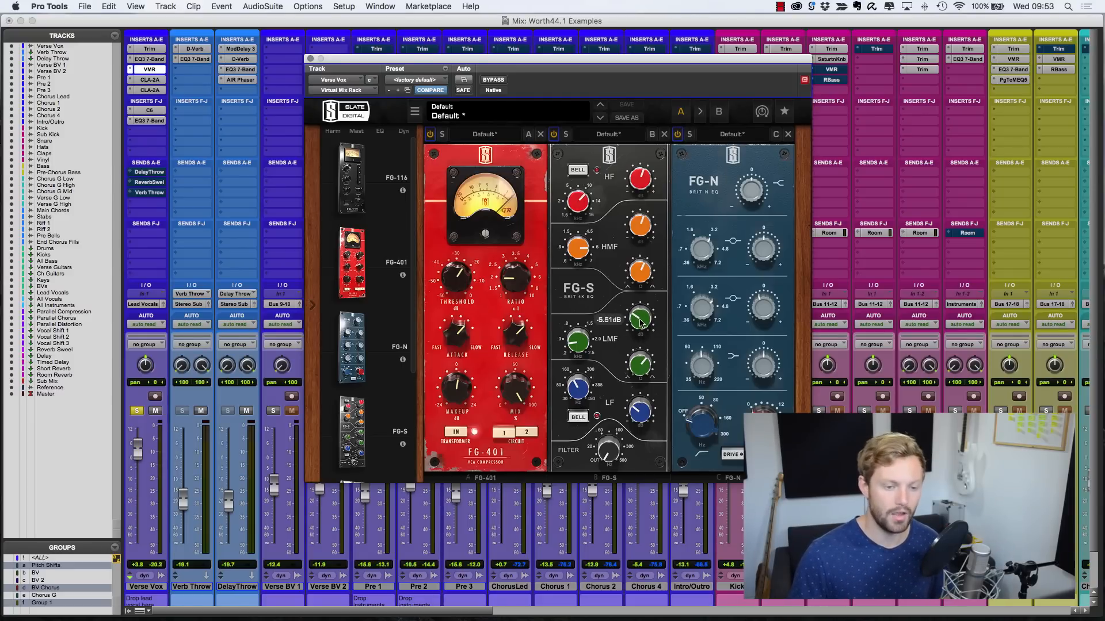
{"action": "left_click_drag", "start_coordinate": [638, 318], "coordinate": [641, 292]}
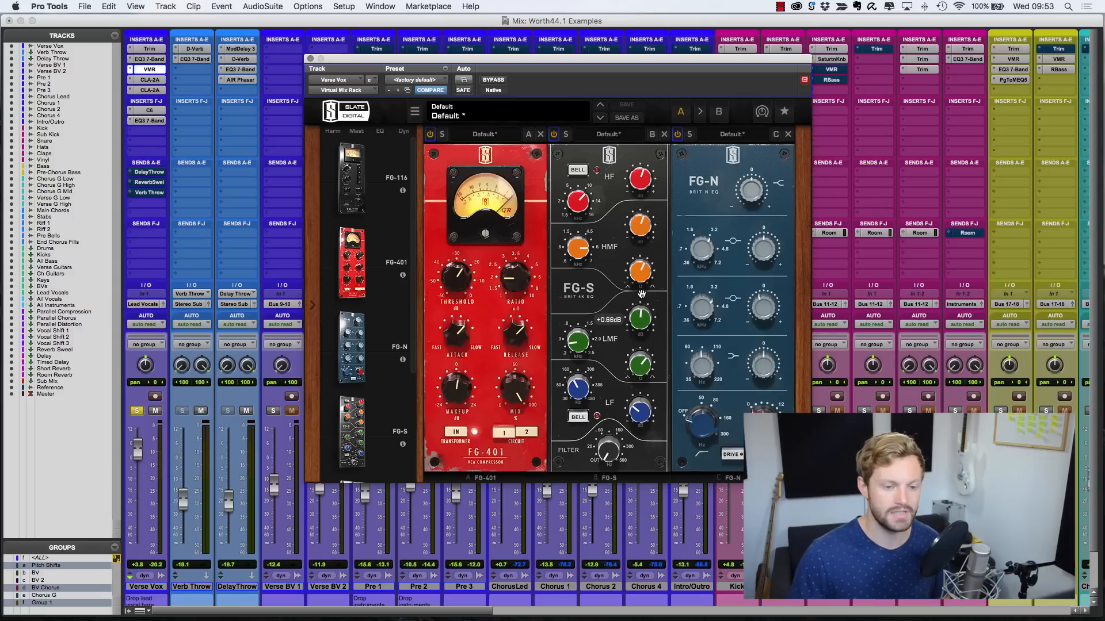
{"action": "left_click_drag", "start_coordinate": [640, 318], "coordinate": [640, 324]}
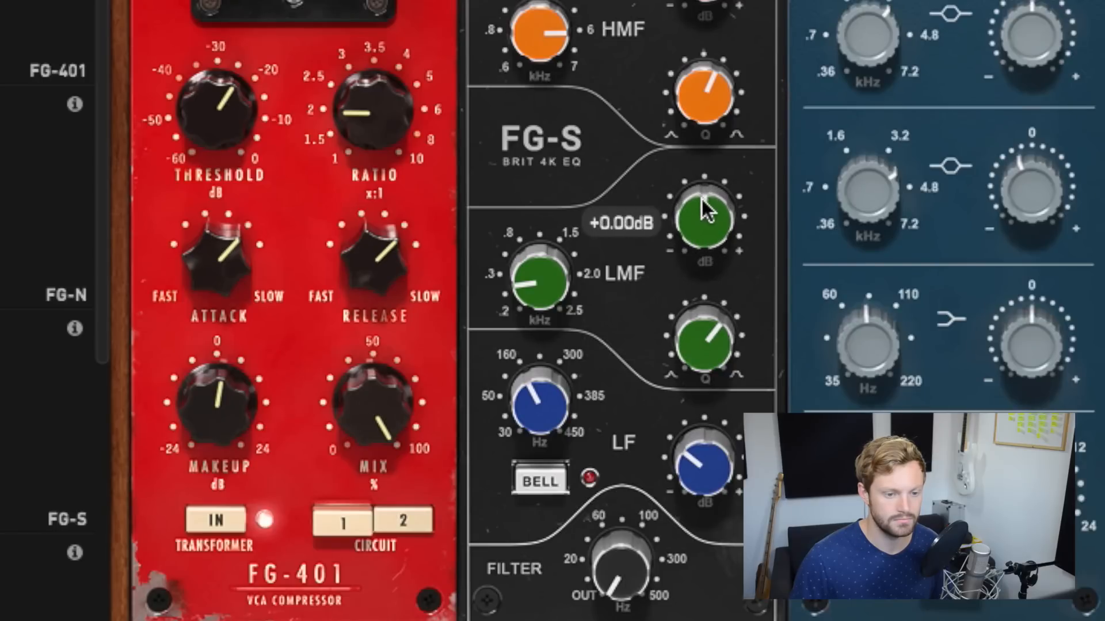
- Pull the FG-S LMF gain down to the final low-mid cut on the vocal
{"action": "left_click_drag", "start_coordinate": [702, 219], "coordinate": [704, 212]}
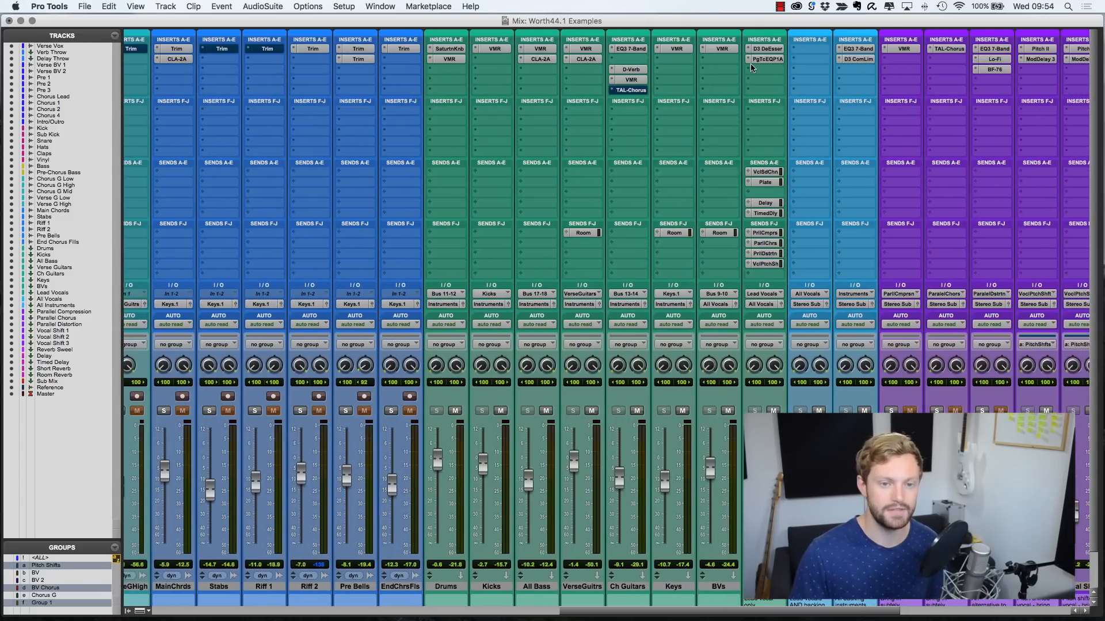
- Scroll the Mix window right to reach the Sub Mix track and its VMR insert
{"action": "scroll", "scroll_direction": "right", "scroll_amount": 3}
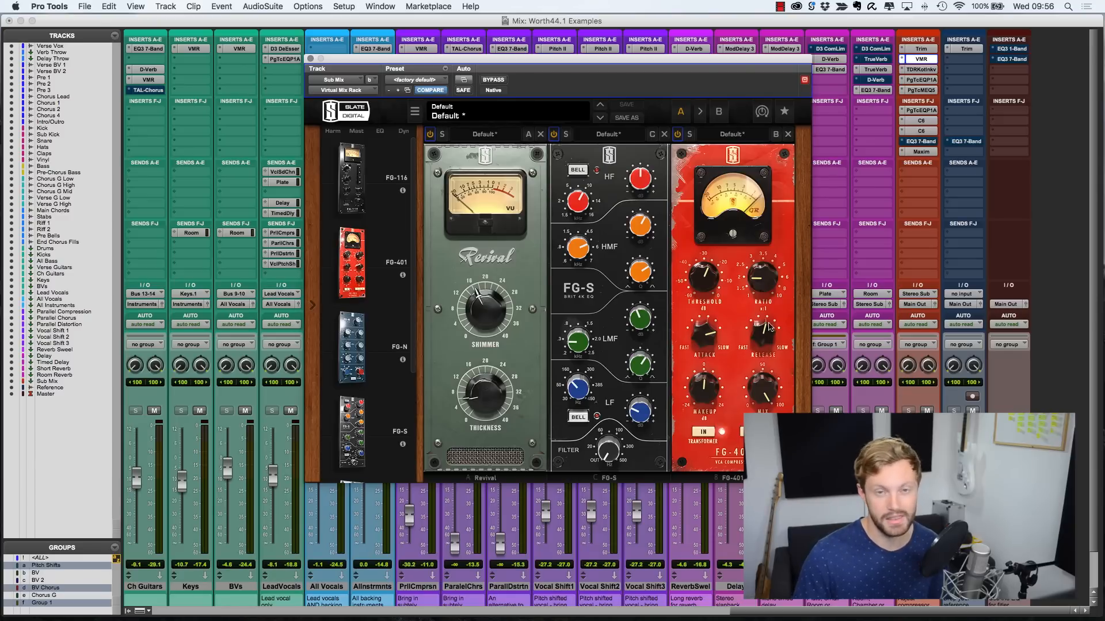
- Sweep the Sub Mix FG-S low-mid gain through cuts up to about -7.6 dB and back near flat
{"action": "left_click_drag", "start_coordinate": [639, 321], "coordinate": [639, 317]}
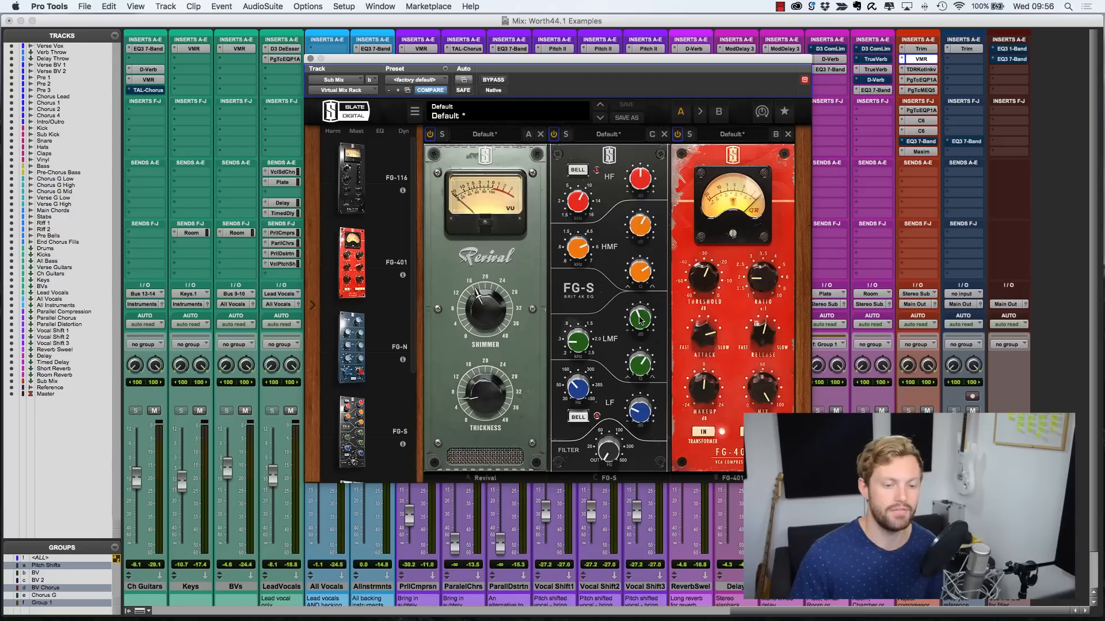
{"action": "mouse_move", "coordinate": [225, 250]}
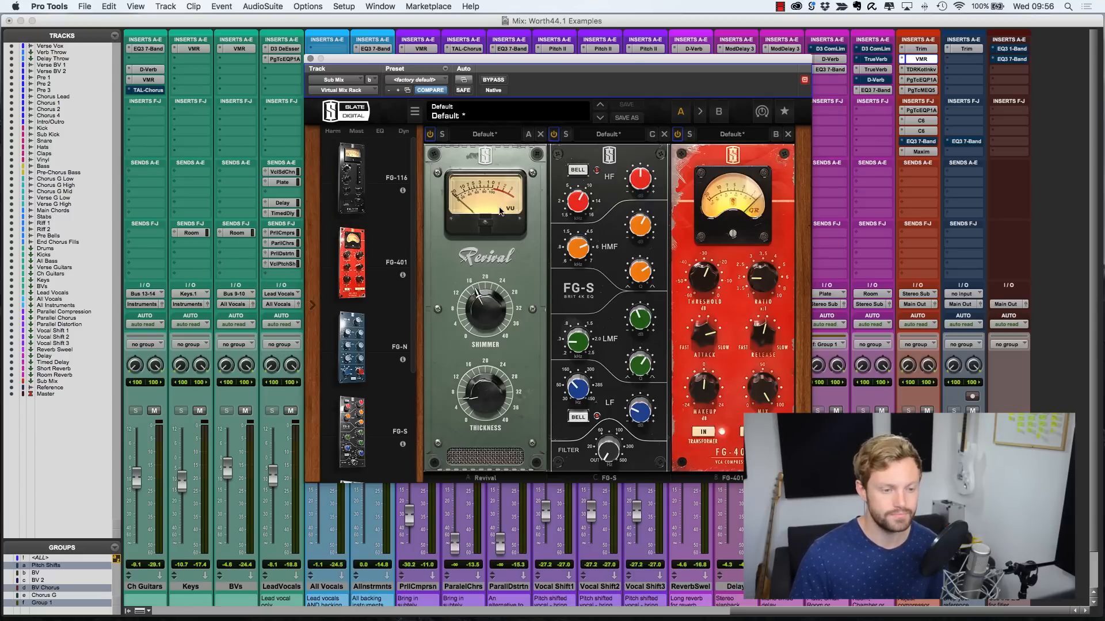
{"action": "left_click_drag", "start_coordinate": [638, 317], "coordinate": [638, 303]}
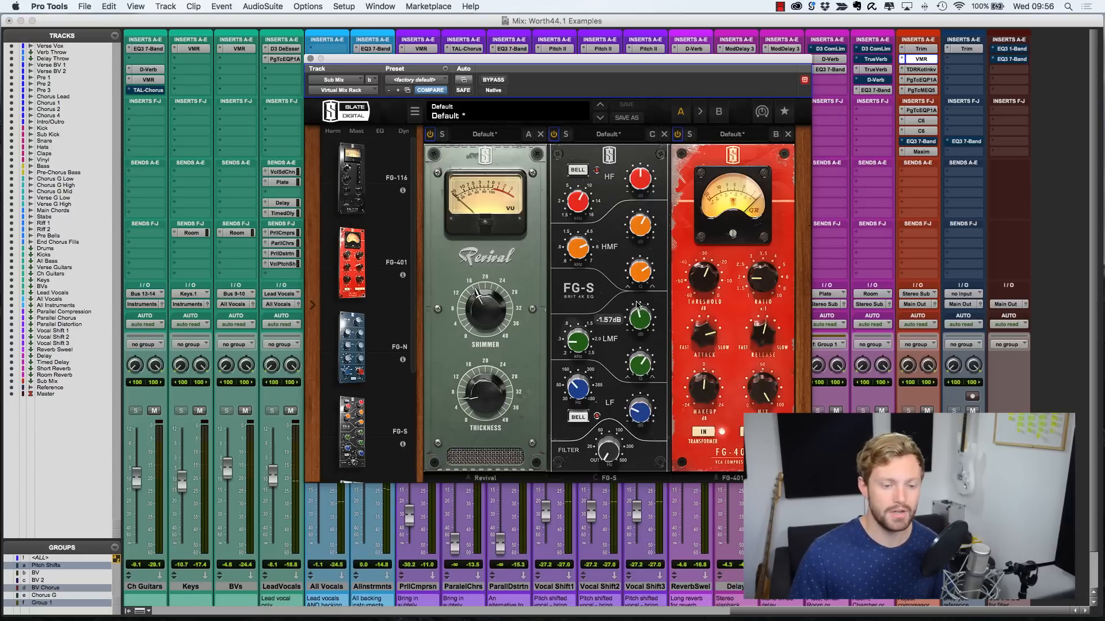
{"action": "left_click_drag", "start_coordinate": [640, 317], "coordinate": [644, 313]}
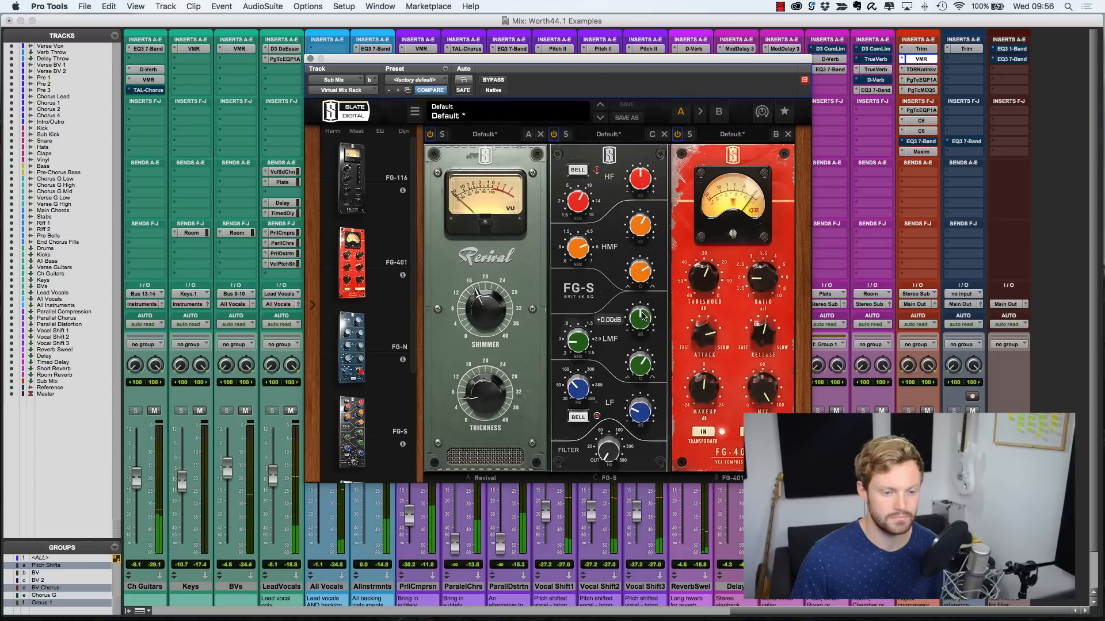
{"action": "left_click_drag", "start_coordinate": [637, 317], "coordinate": [633, 340]}
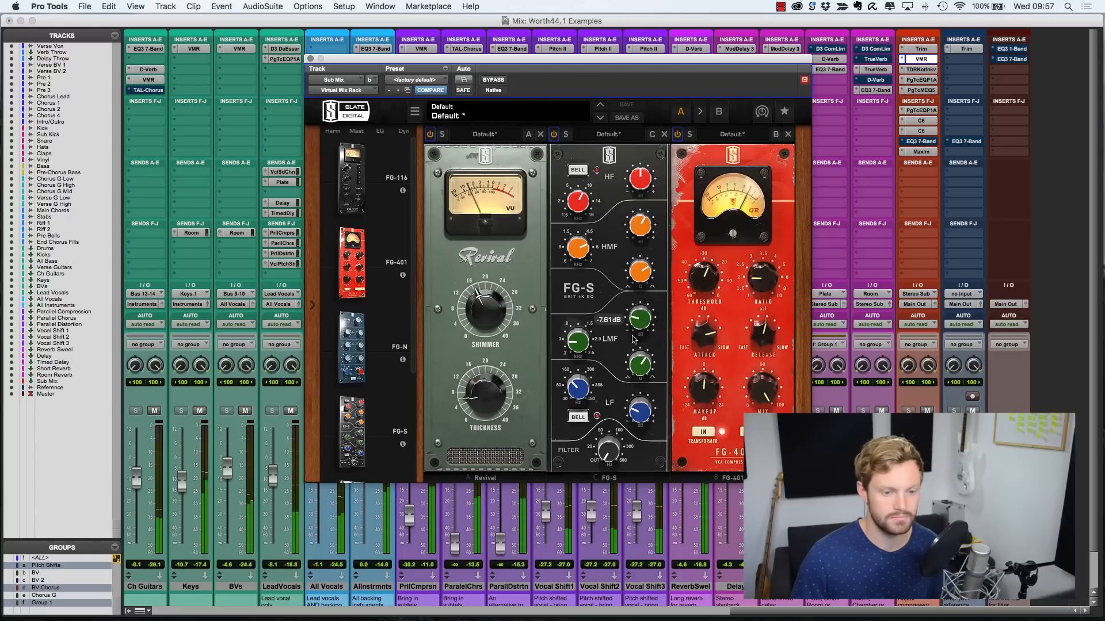
{"action": "left_click_drag", "start_coordinate": [638, 317], "coordinate": [637, 303]}
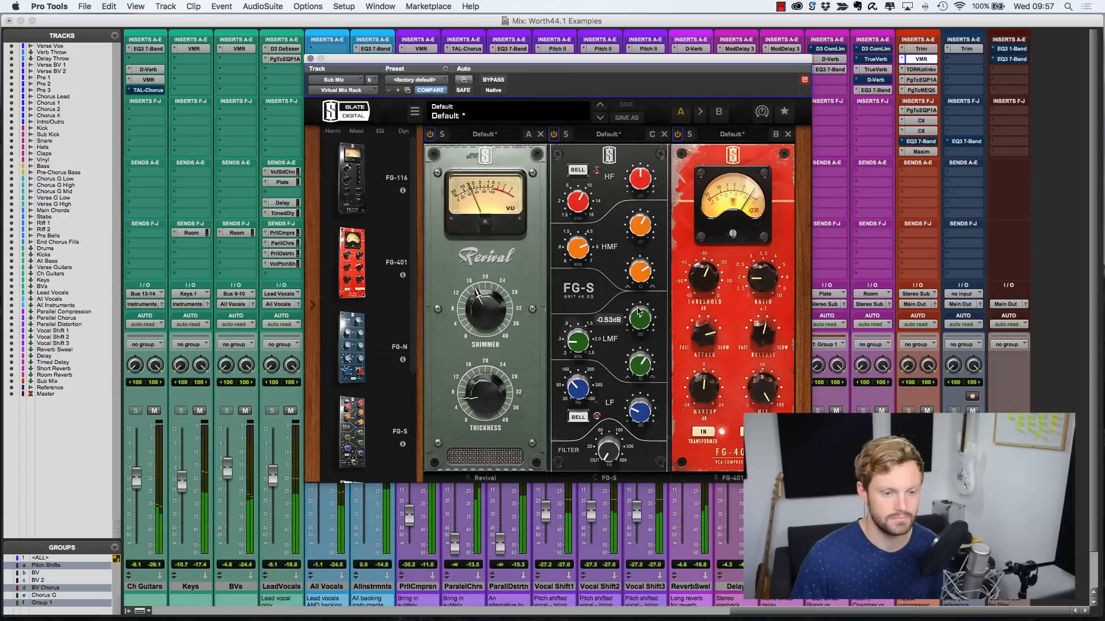
{"action": "left_click_drag", "start_coordinate": [638, 318], "coordinate": [638, 331]}
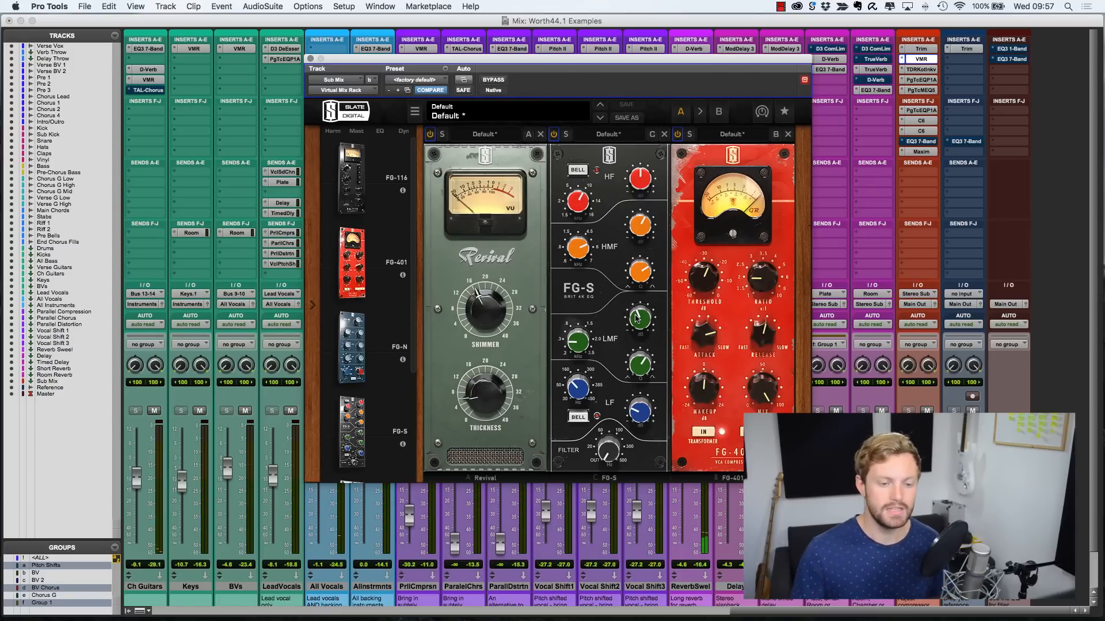
- Cut the bus low-mid band to about -6.9 dB, then ease it to -2.36 dB
{"action": "left_click_drag", "start_coordinate": [640, 317], "coordinate": [640, 318]}
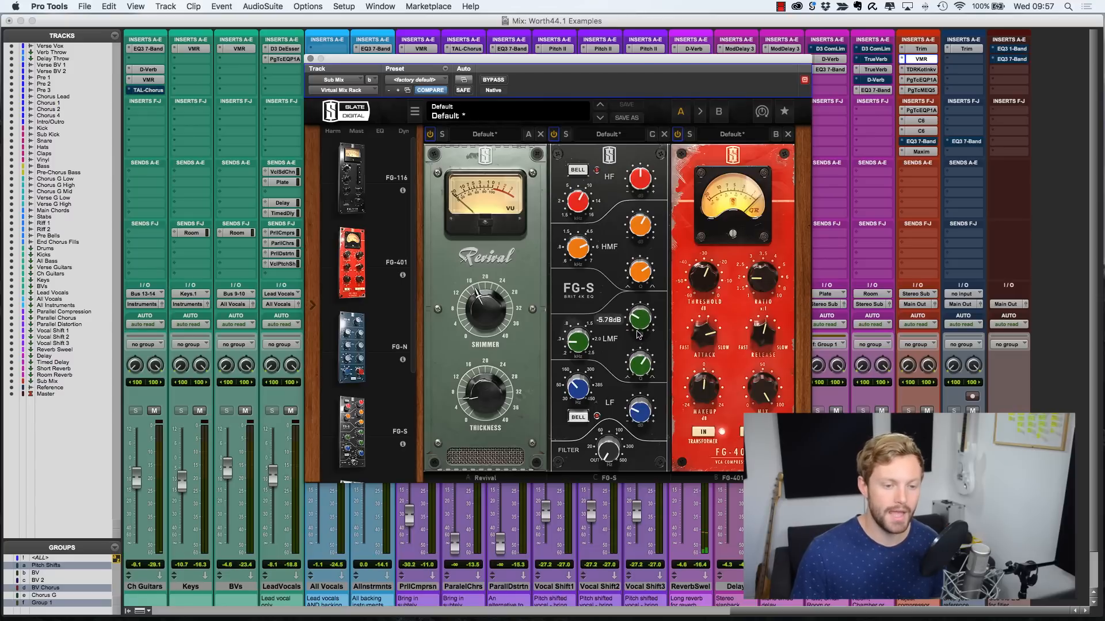
{"action": "left_click_drag", "start_coordinate": [637, 318], "coordinate": [637, 321]}
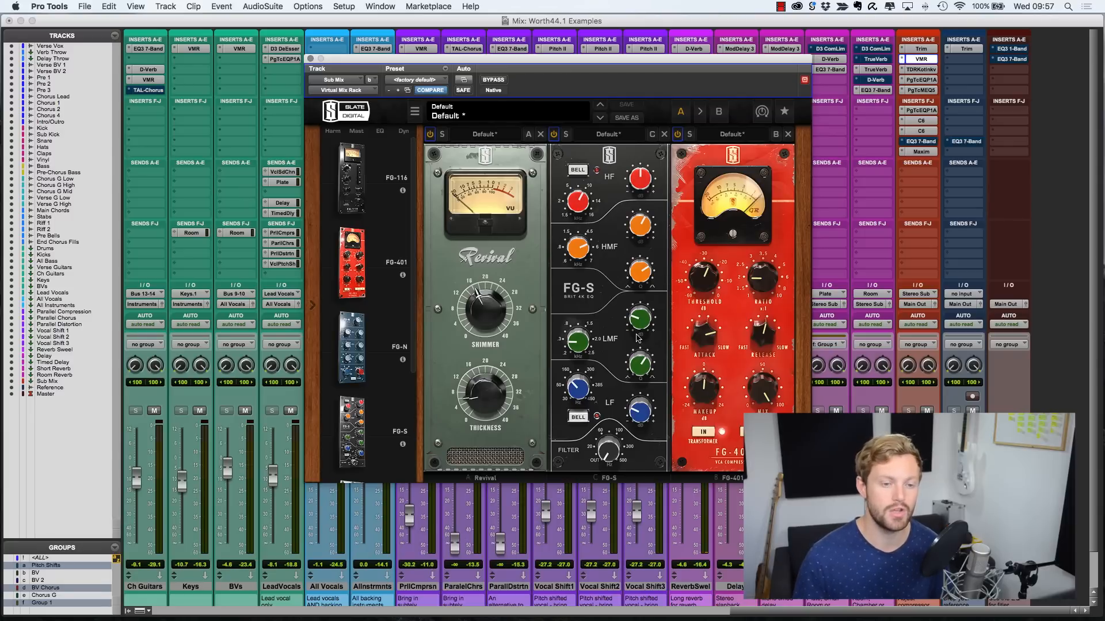
{"action": "mouse_move", "coordinate": [641, 331]}
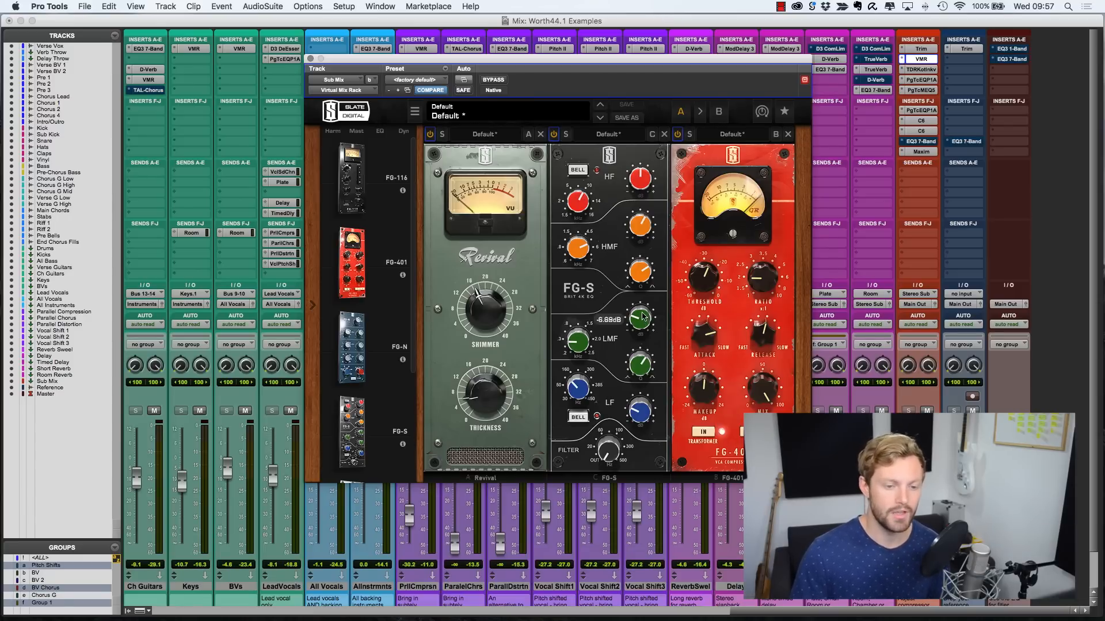
{"action": "left_click_drag", "start_coordinate": [638, 318], "coordinate": [638, 295]}
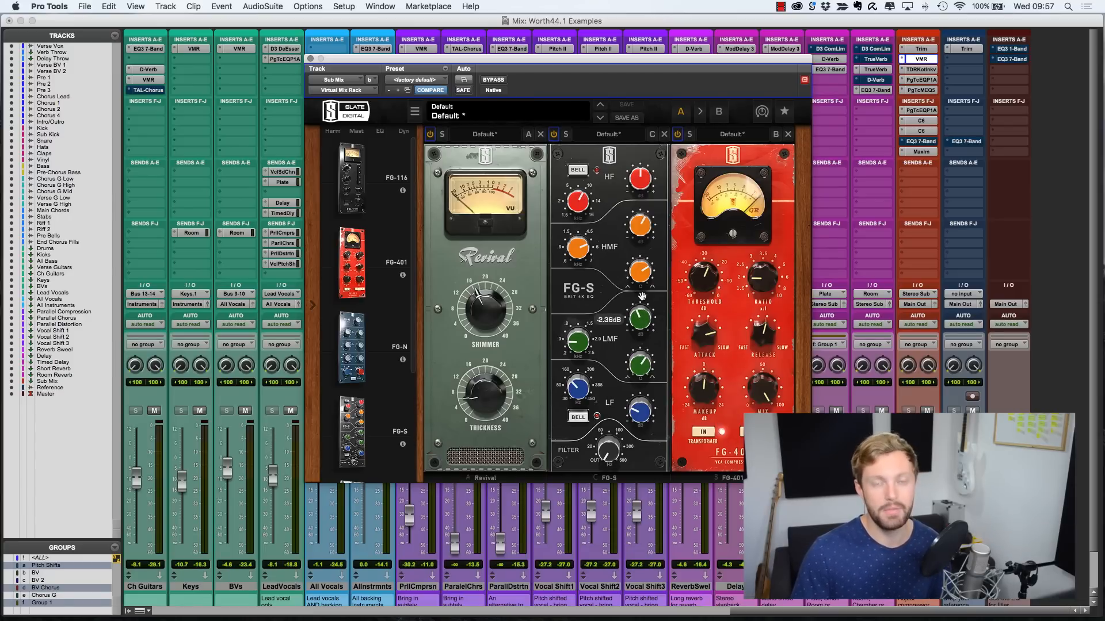